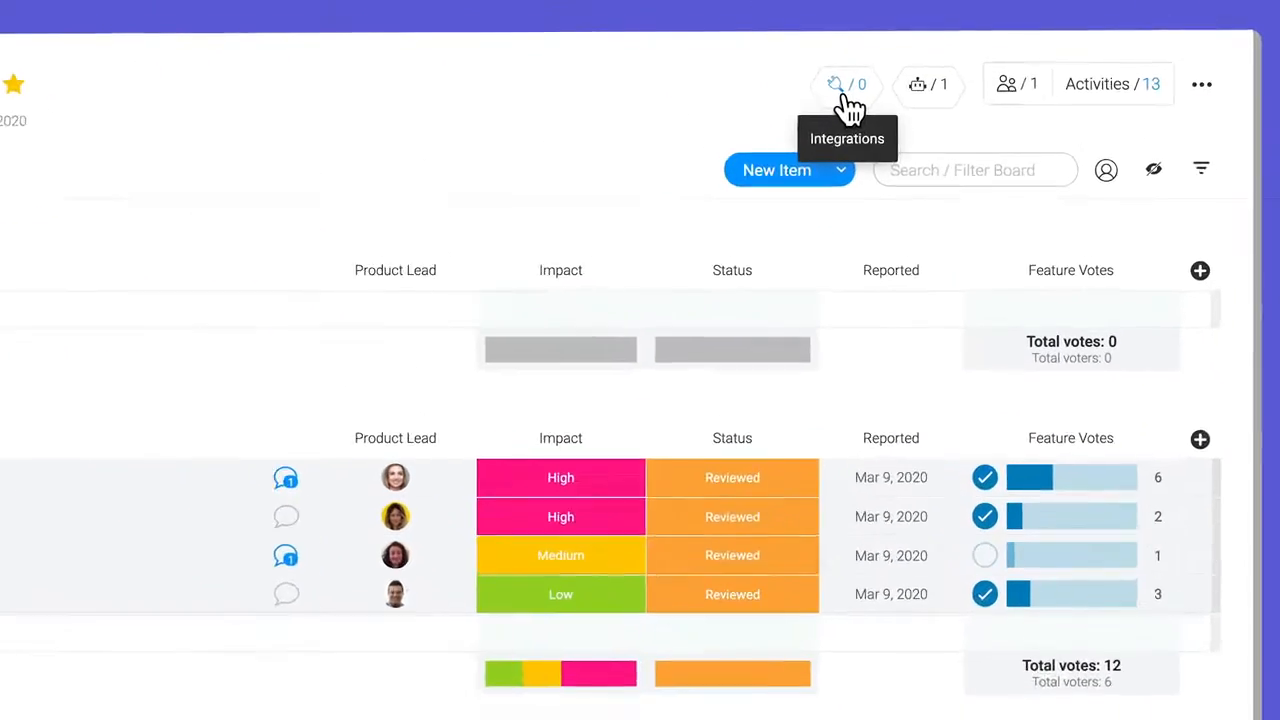
Open the Integrations Center from the board's Integrations icon.
left_click(840, 84)
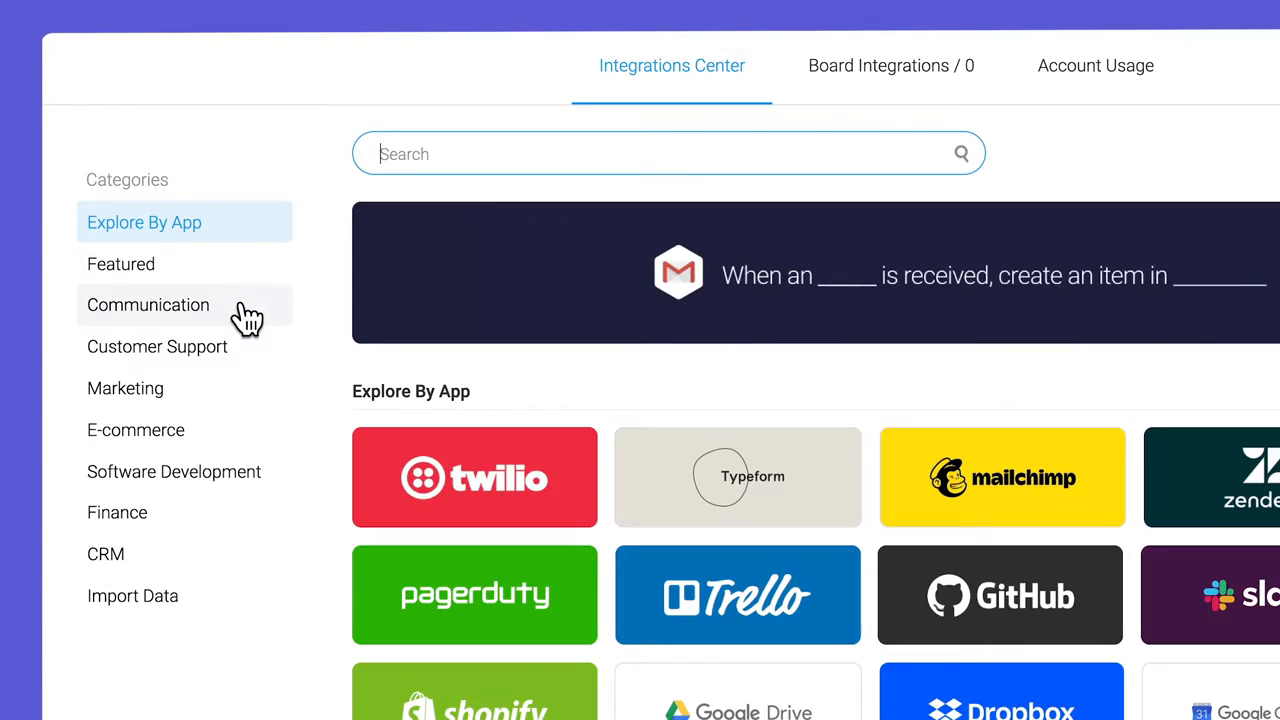
Show the Communication category and scroll down to the Gmail tile.
left_click(148, 305)
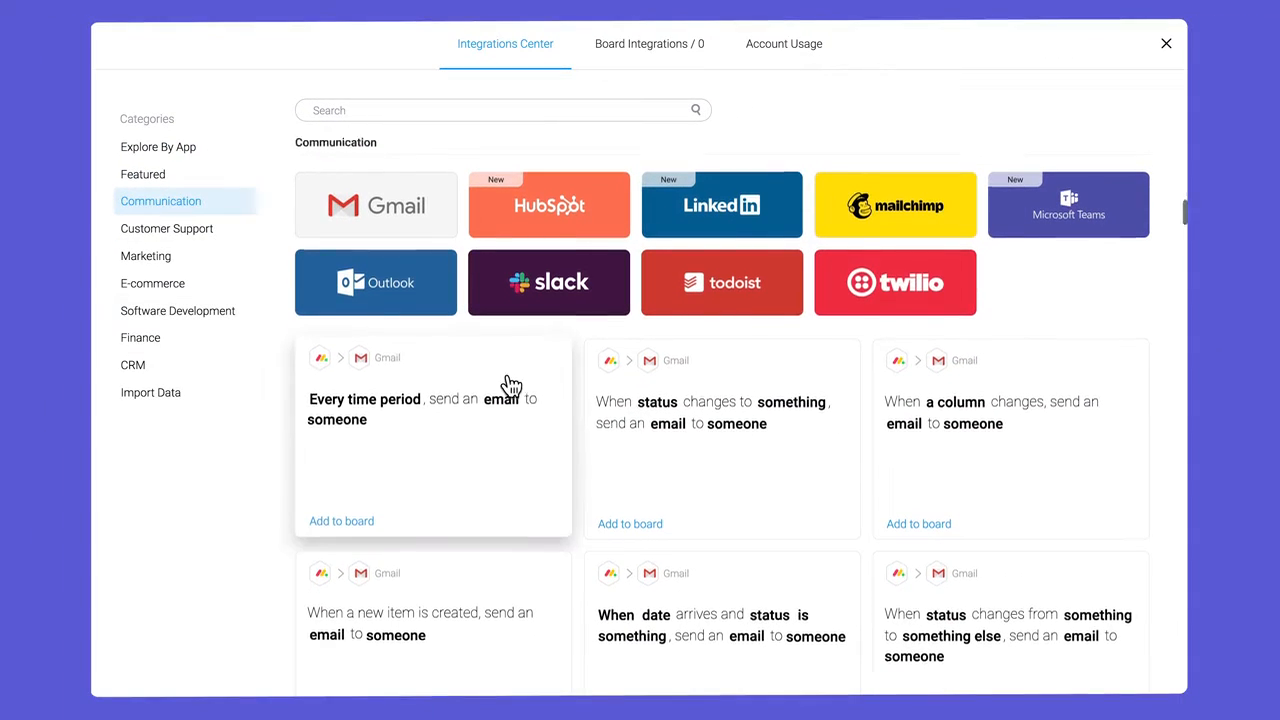
scroll("down", 3)
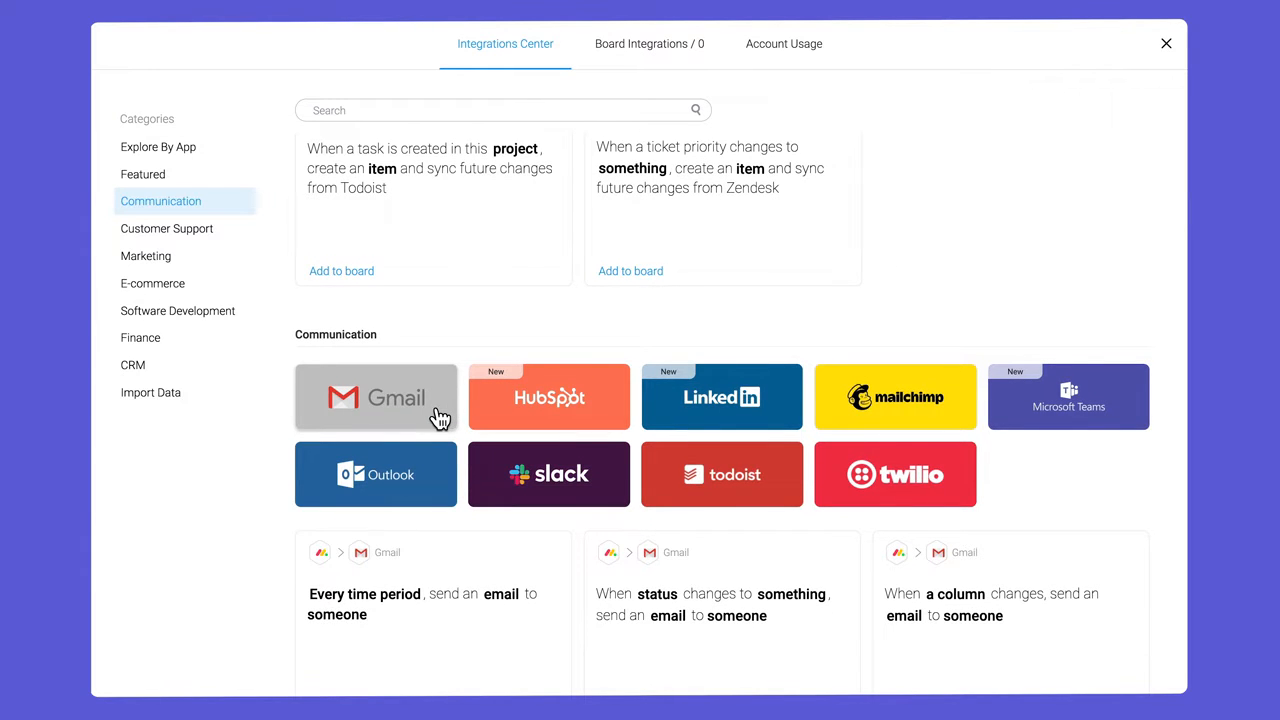
Choose the Gmail recipe 'When an email is received, create an item in group'.
left_click(375, 397)
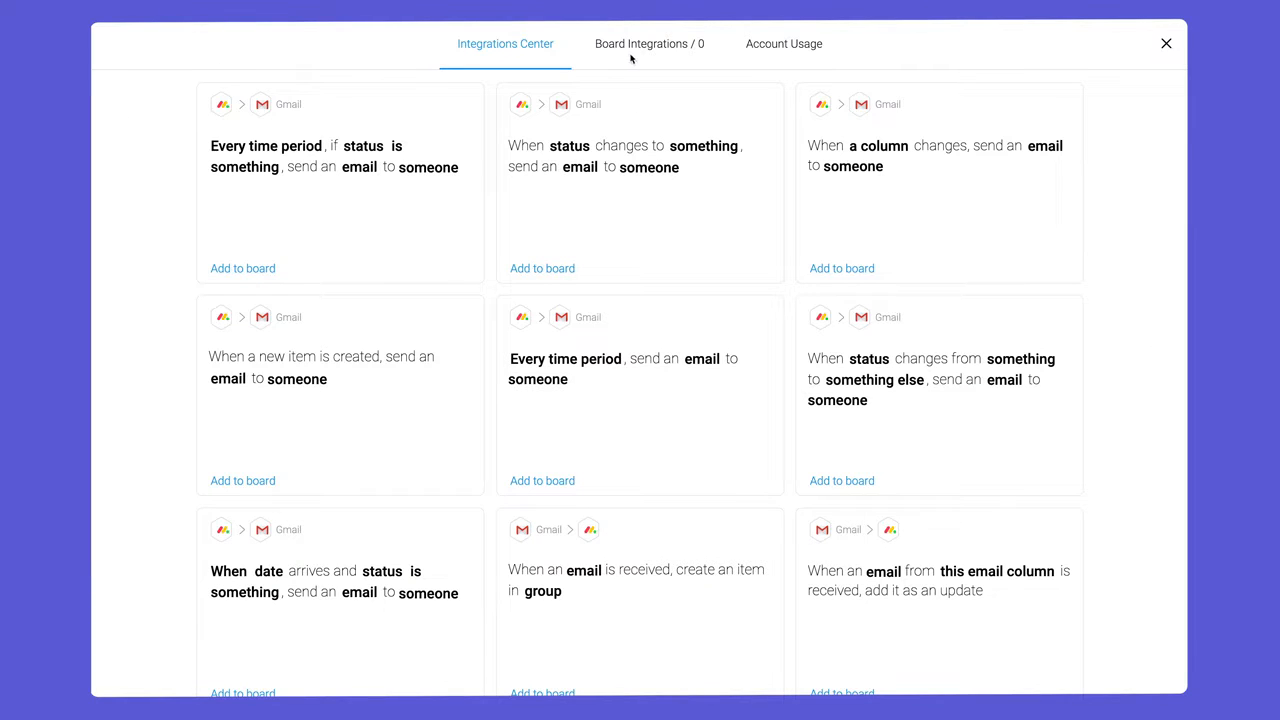
left_click(639, 180)
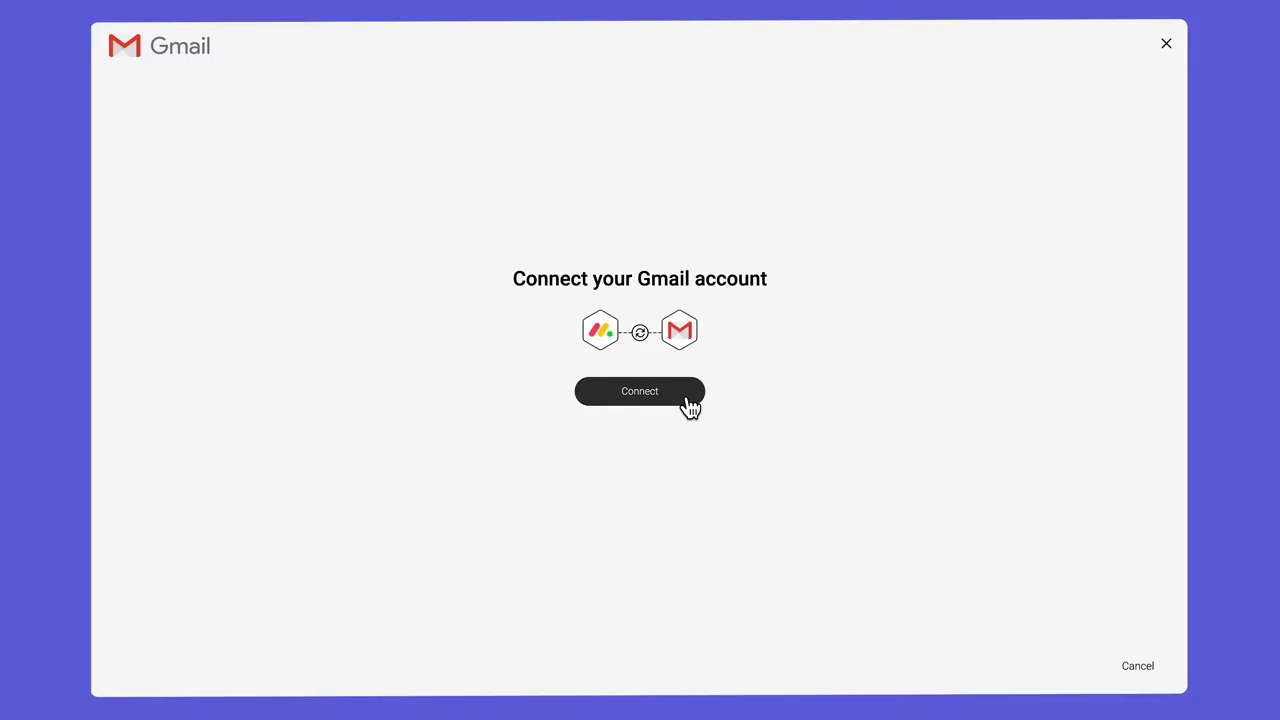
Connect the Gmail account and add the email-to-item recipe for New Requests.
left_click(639, 391)
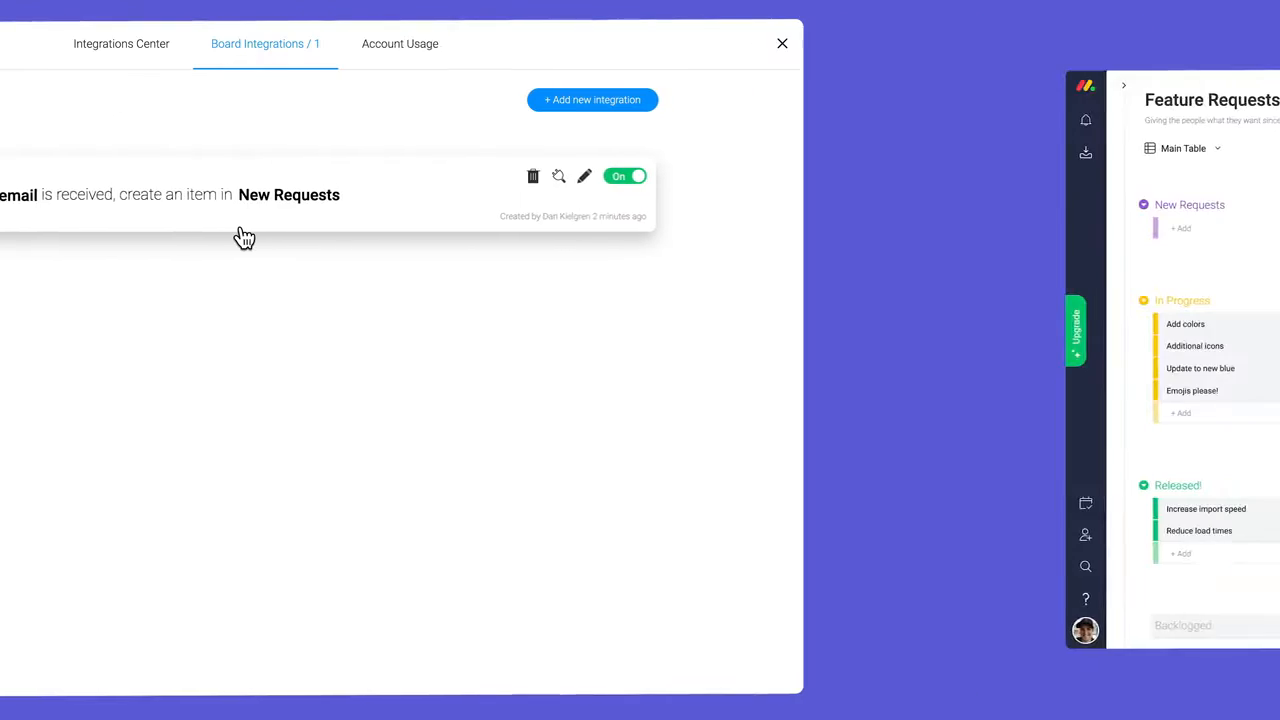
left_click(782, 43)
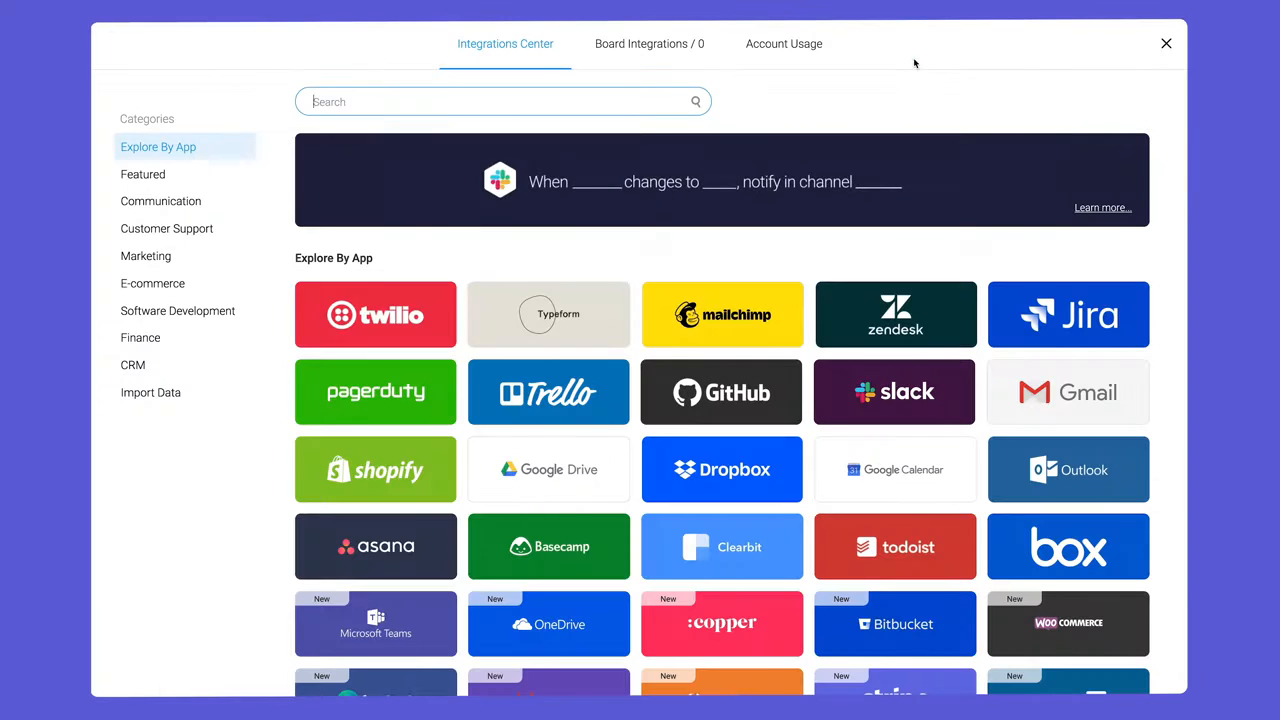
Filter the Gmail recipe to emails whose body includes a set value.
left_click(1068, 392)
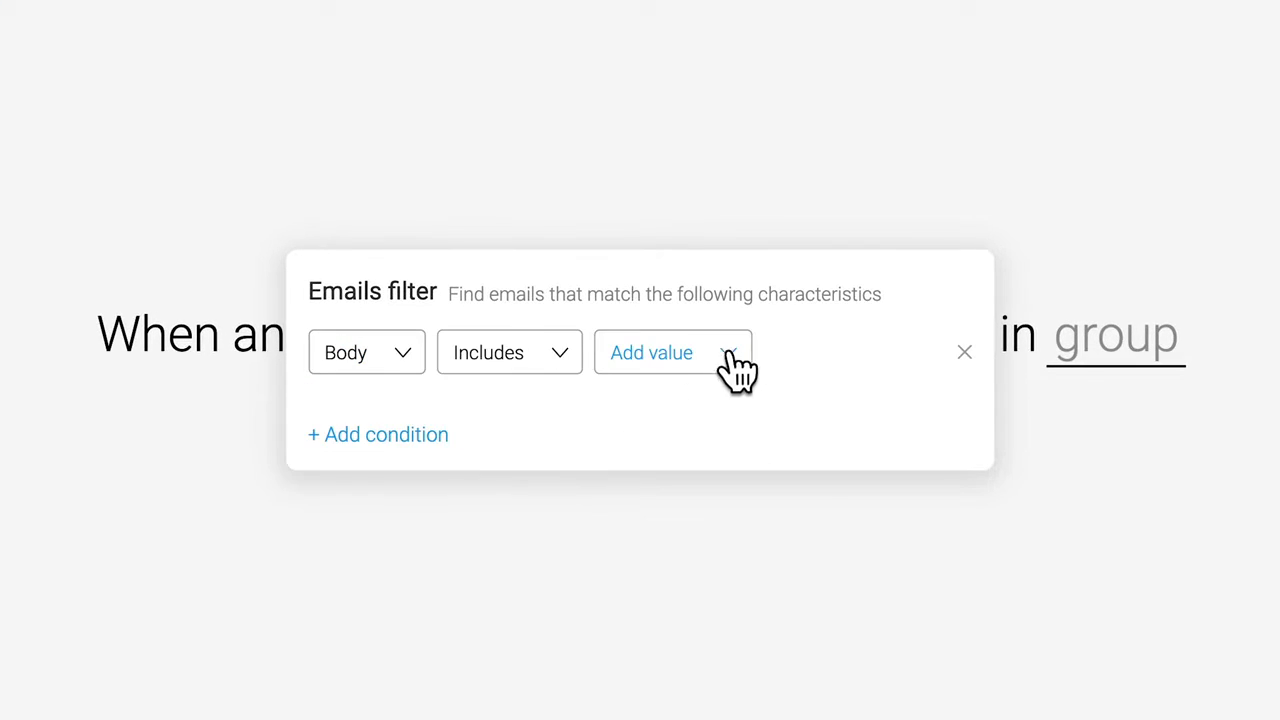
left_click(672, 352)
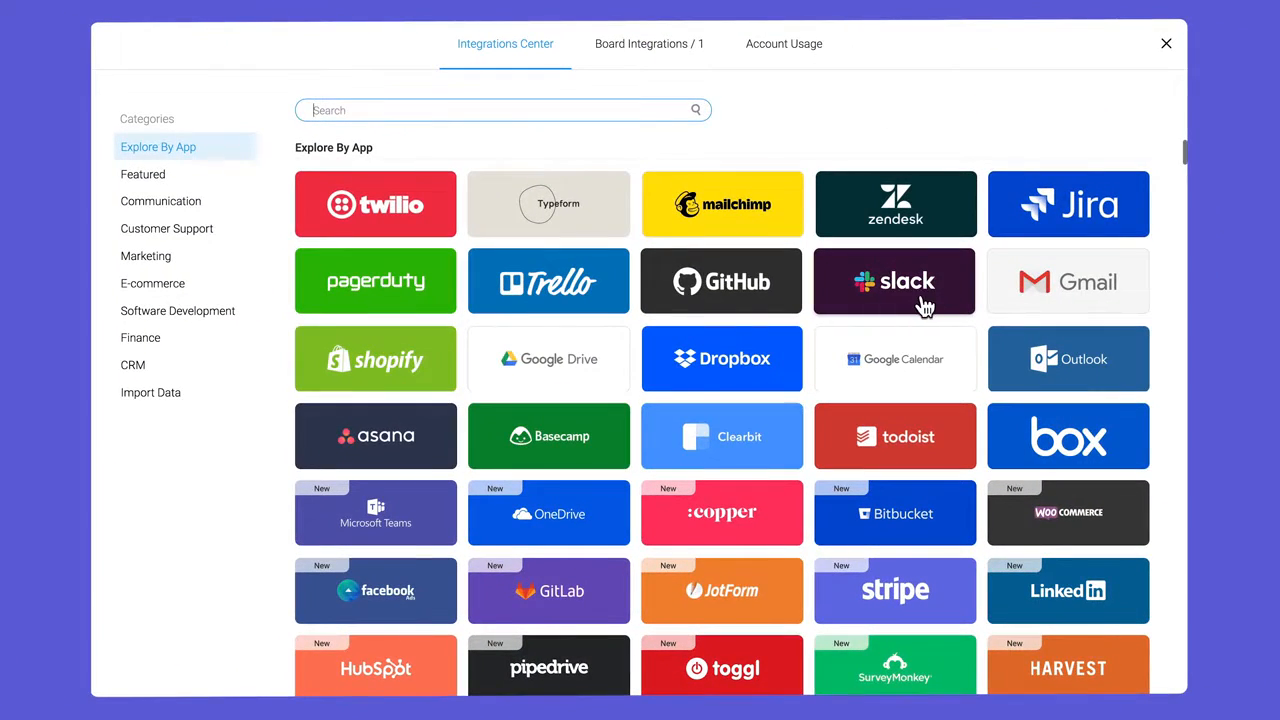
Choose Slack's 'When an item is created, notify in channel' recipe and write the message.
left_click(894, 281)
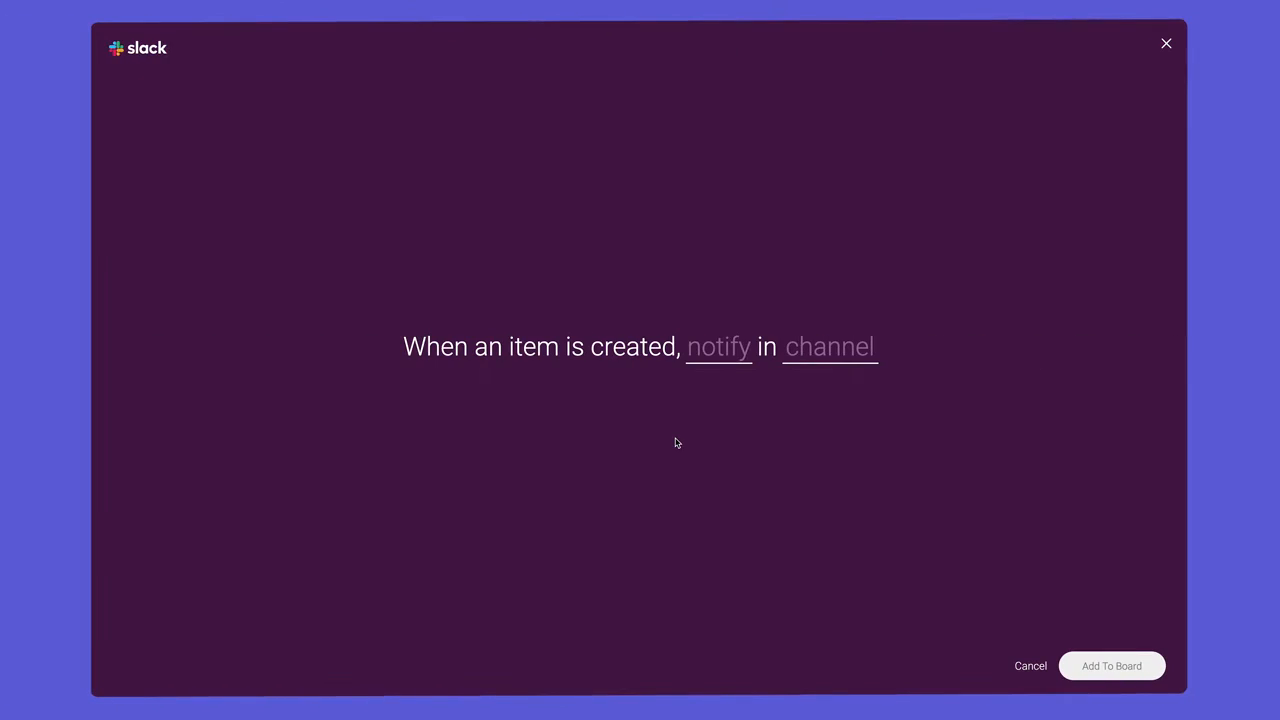
left_click(718, 347)
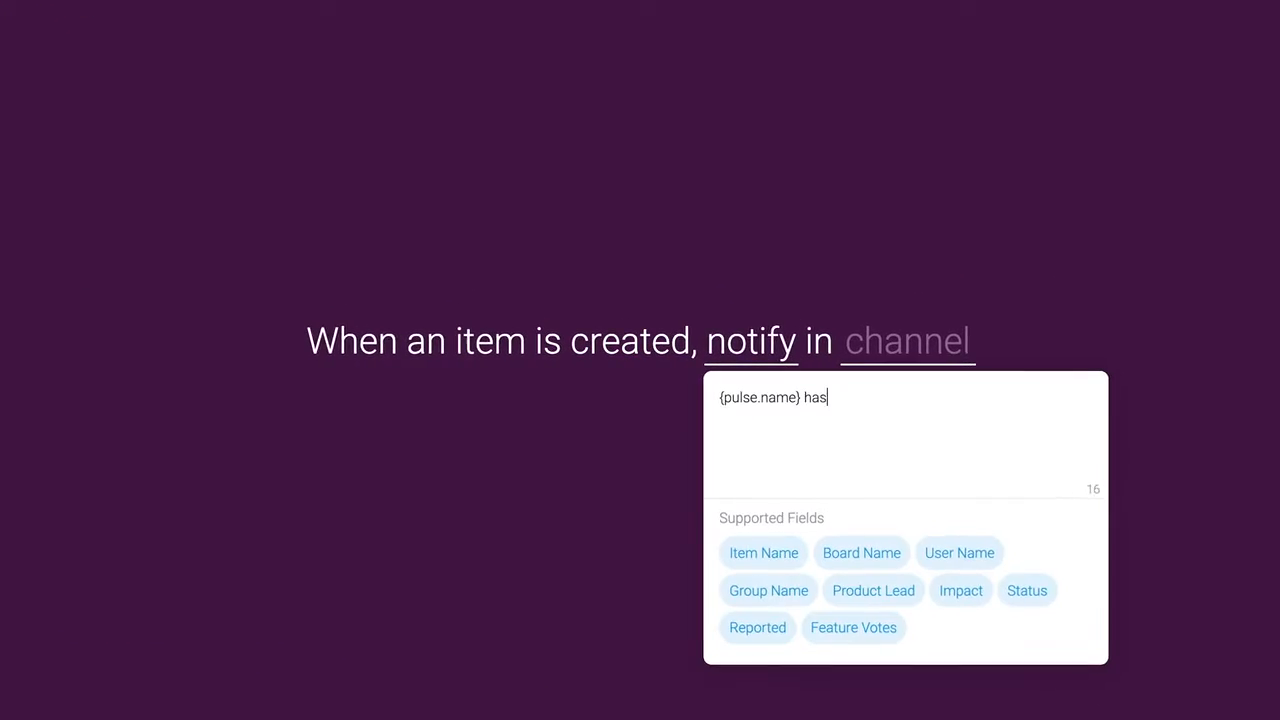
left_click(907, 340)
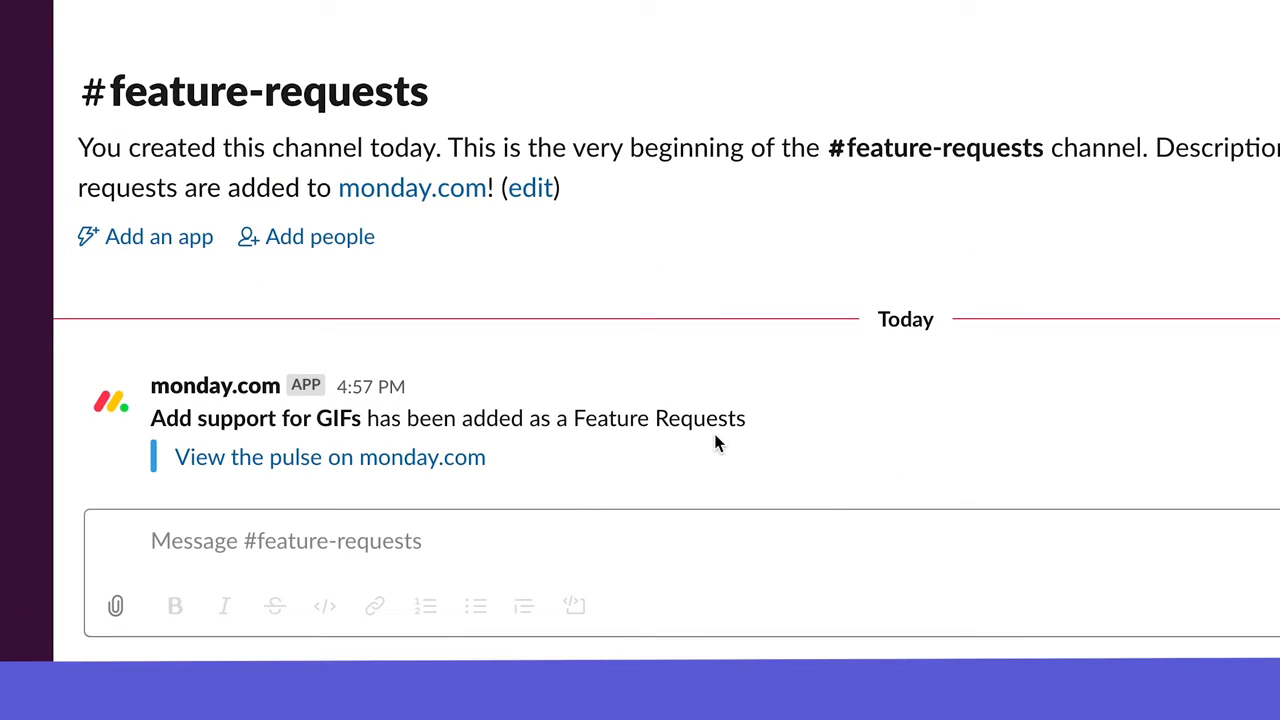
Open the updates for 'Add support for GIFs' to see the original email.
left_click(331, 457)
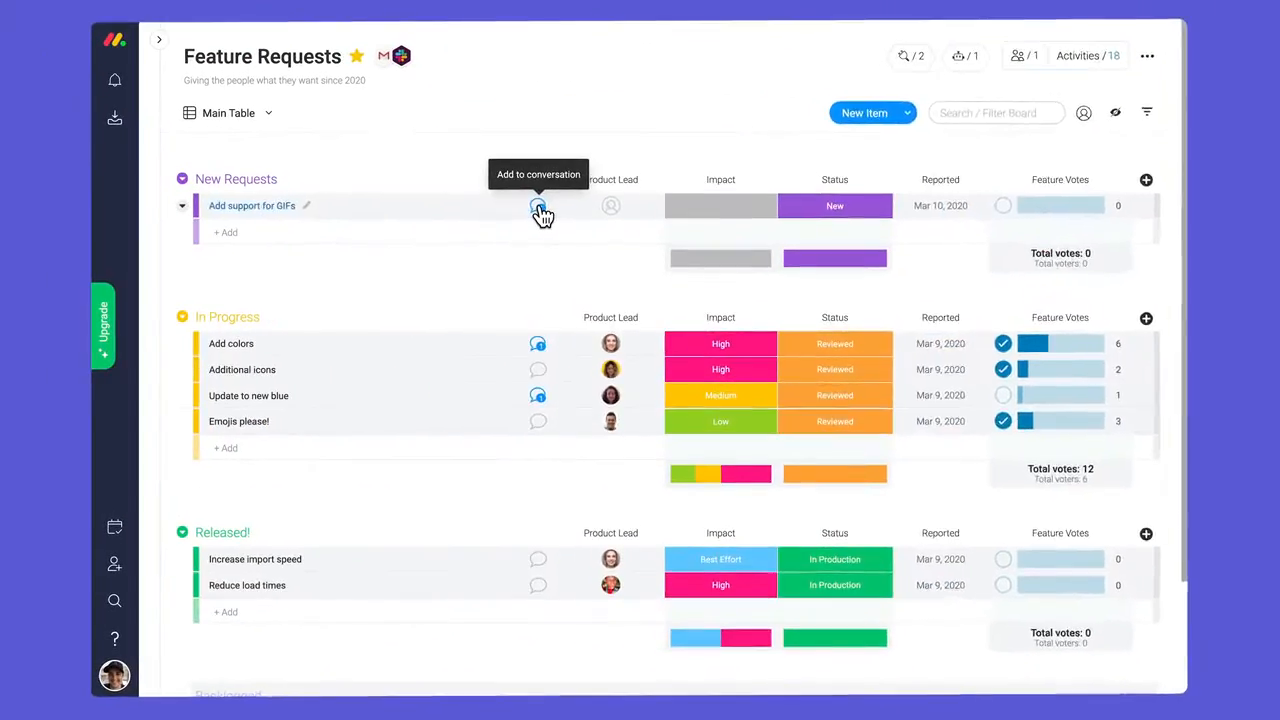
left_click(538, 205)
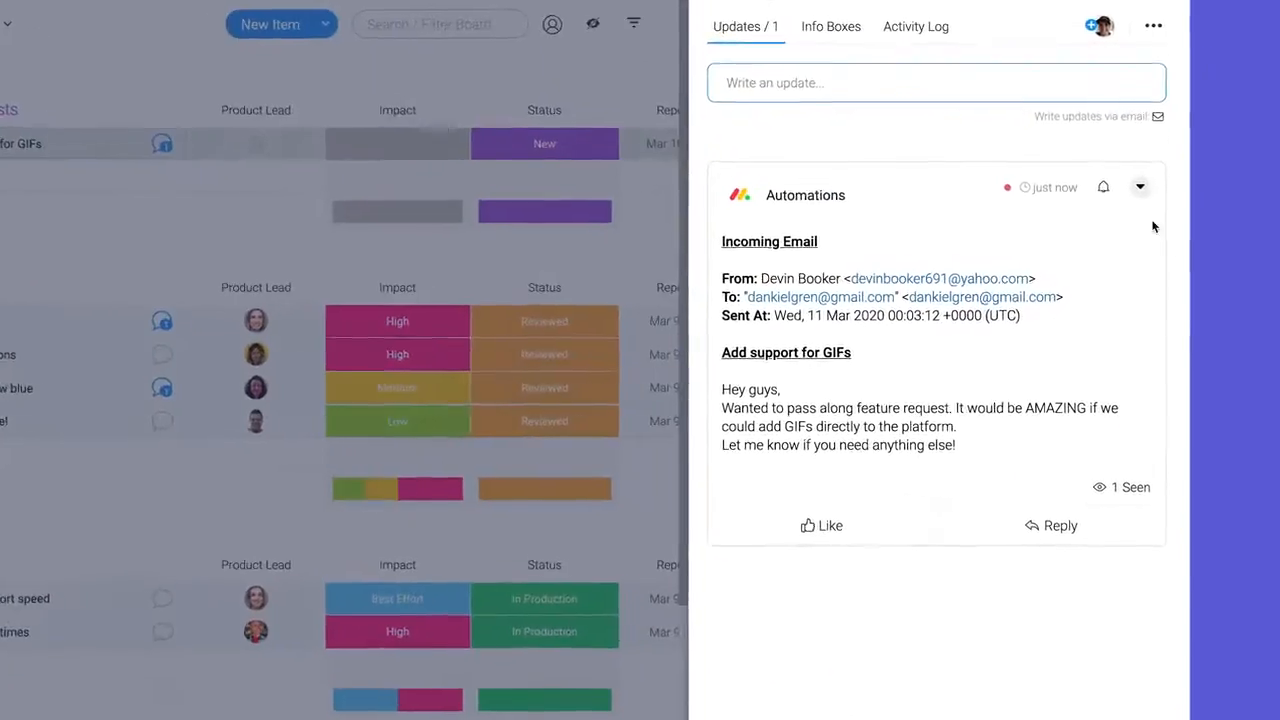